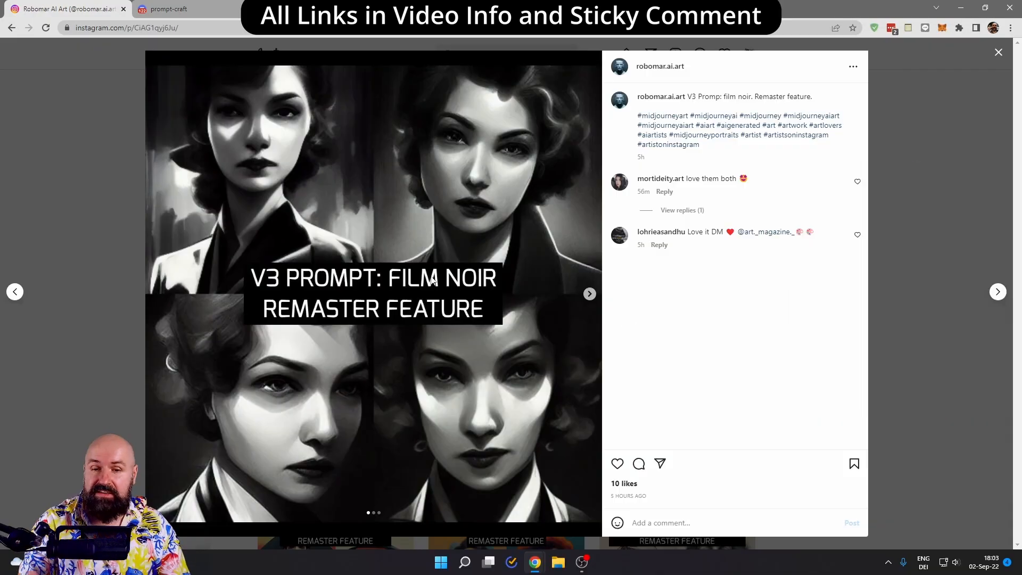
mouse_move(264, 296)
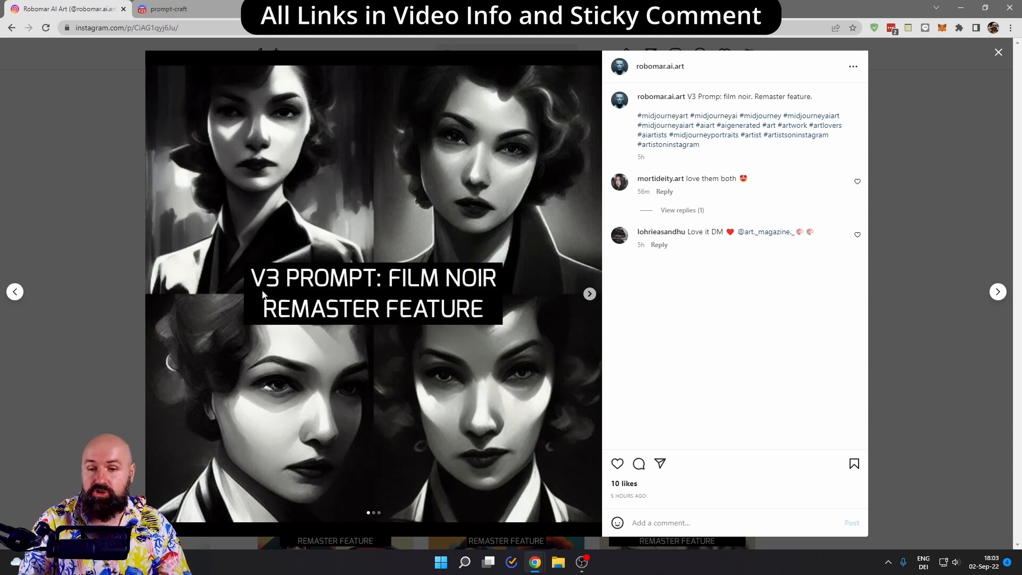
Flip through two more film noir images, then return to the robomar.ai.art profile grid
click(588, 292)
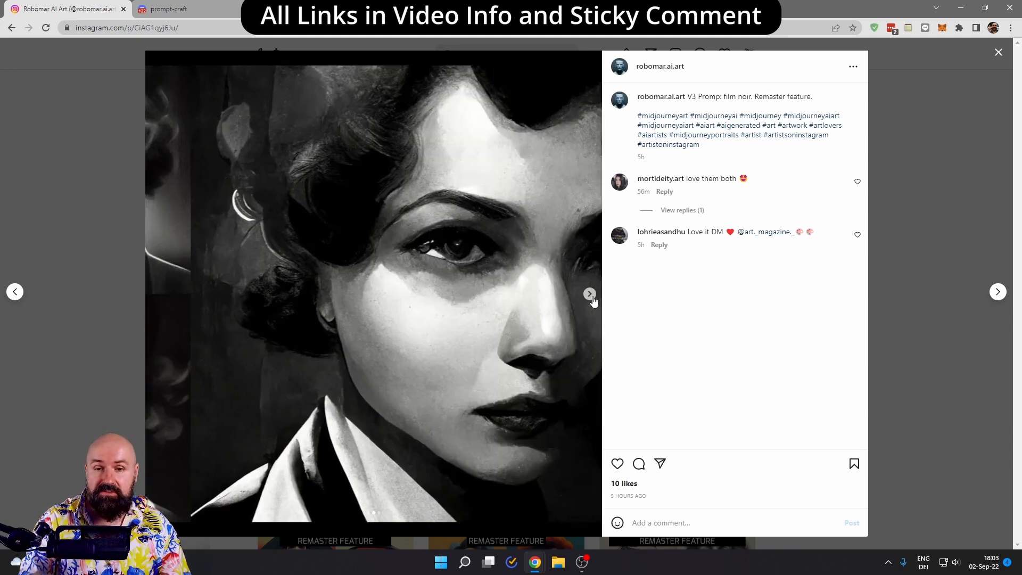
click(588, 291)
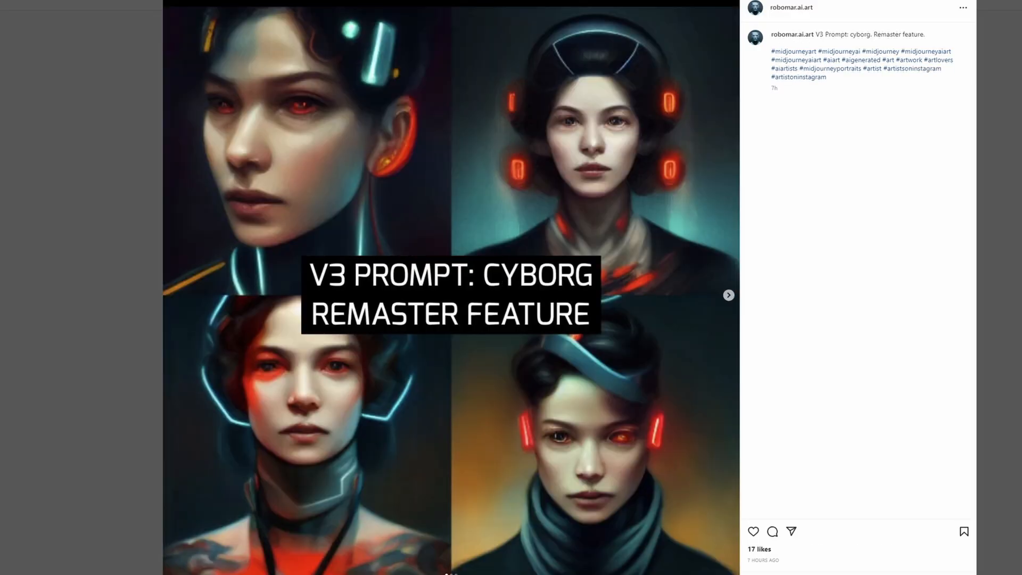
click(728, 294)
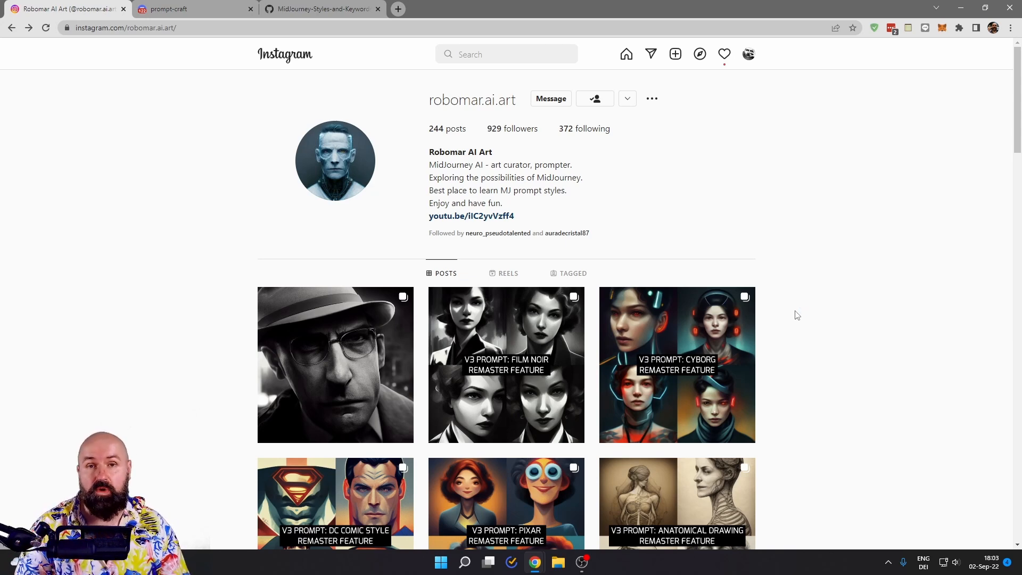
click(169, 9)
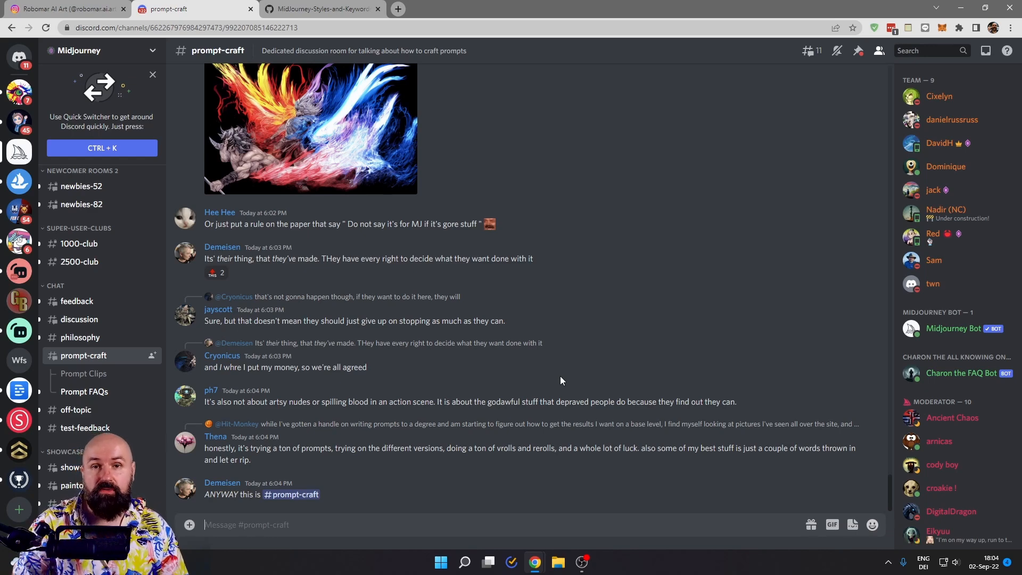
Browse the Prompt Clips thread, then the Prompt FAQs thread under prompt-craft
click(84, 372)
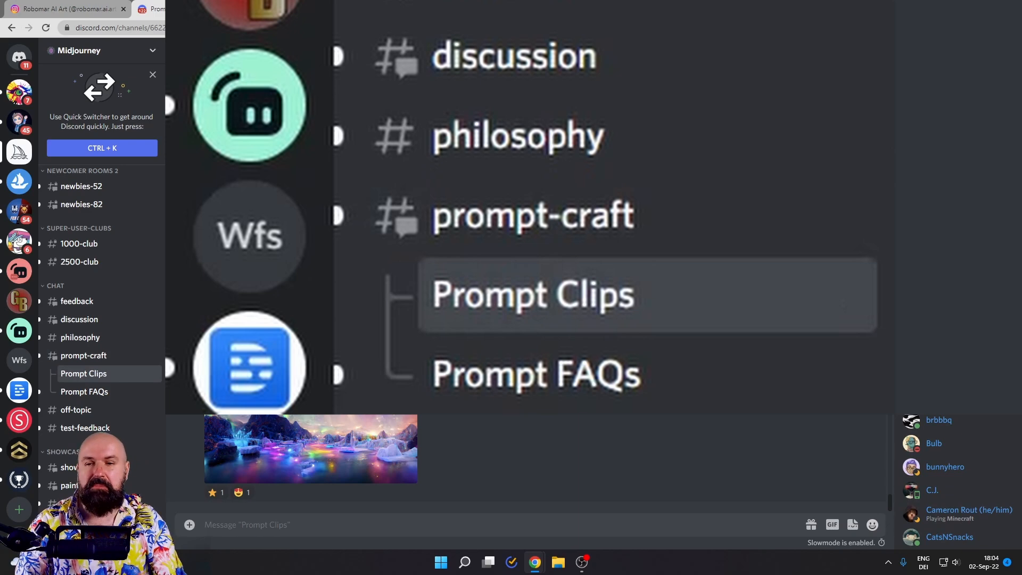
click(83, 373)
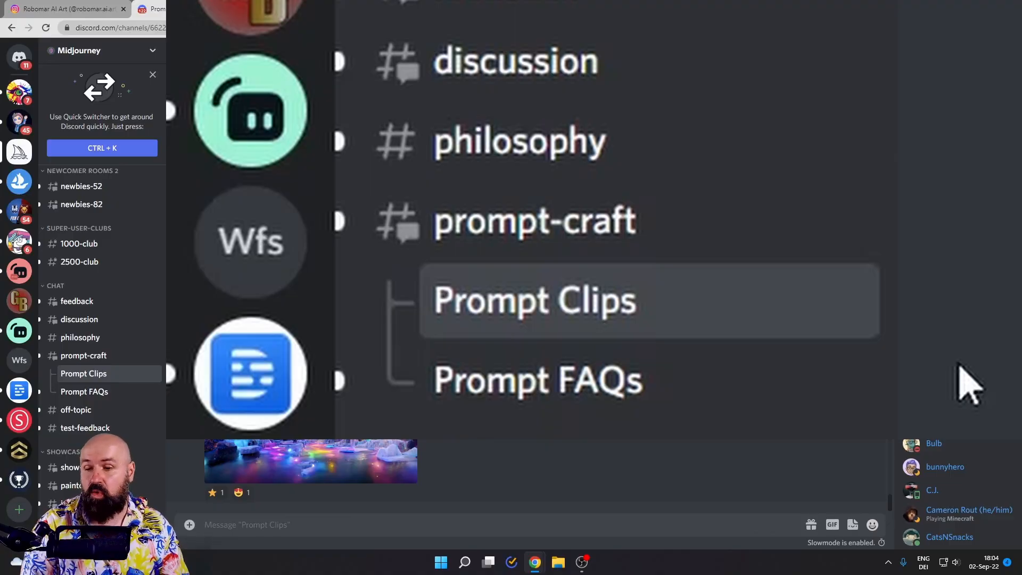
click(84, 391)
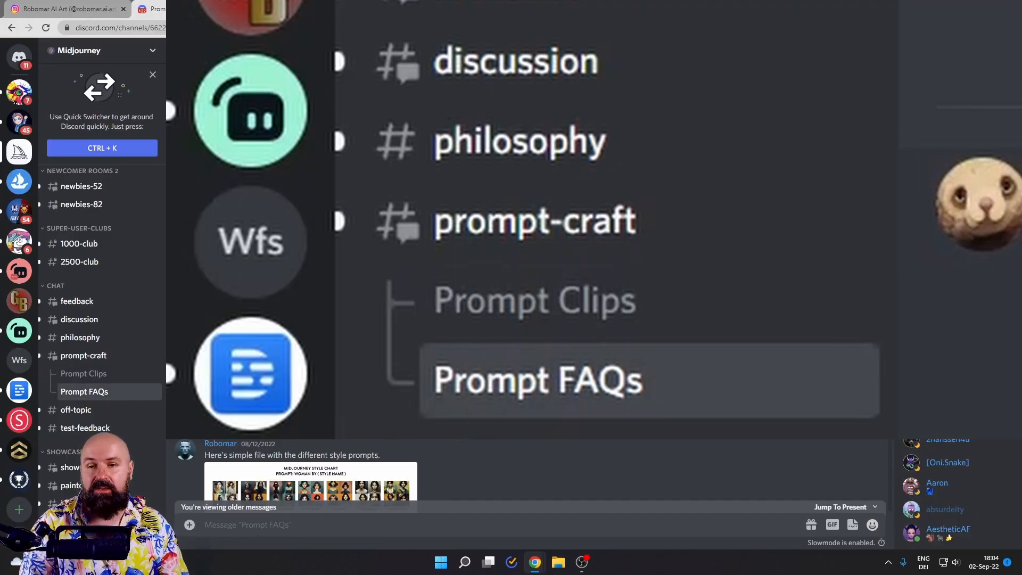
click(310, 489)
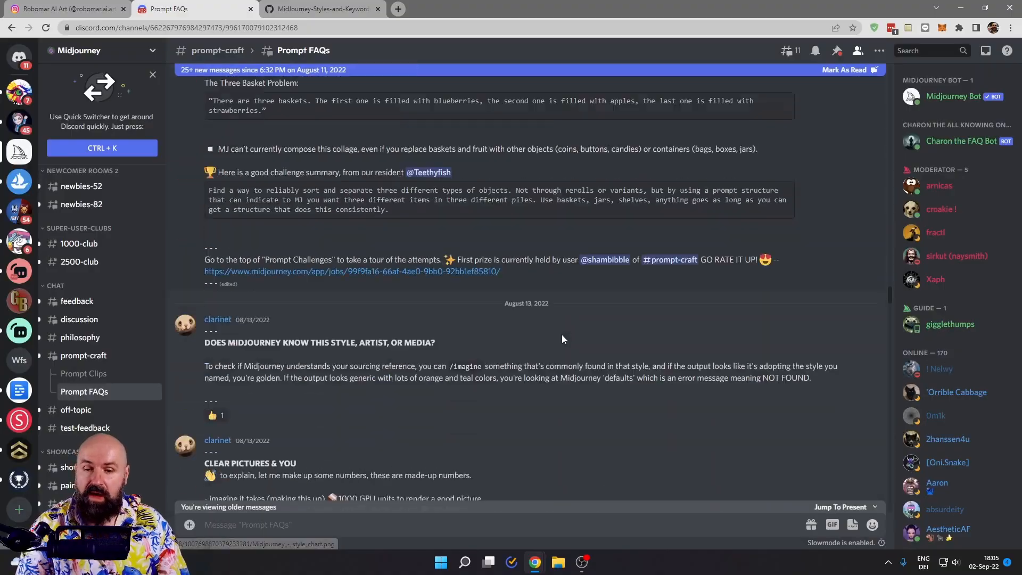
Scroll Prompt FAQs to the pizza-in-a-jungle quality/stylize chart, then switch to the GitHub reference
scroll(down, 3)
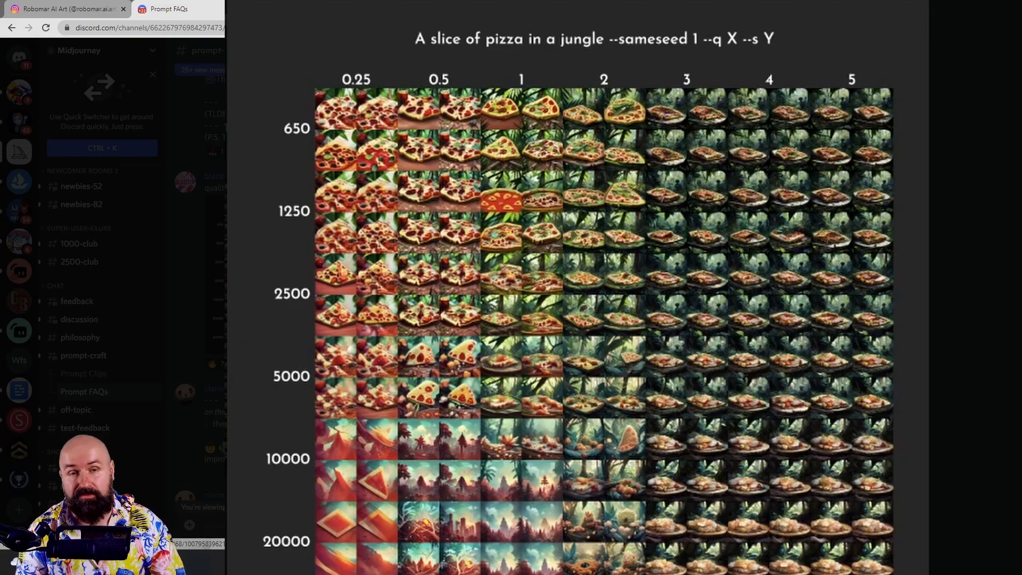
click(319, 9)
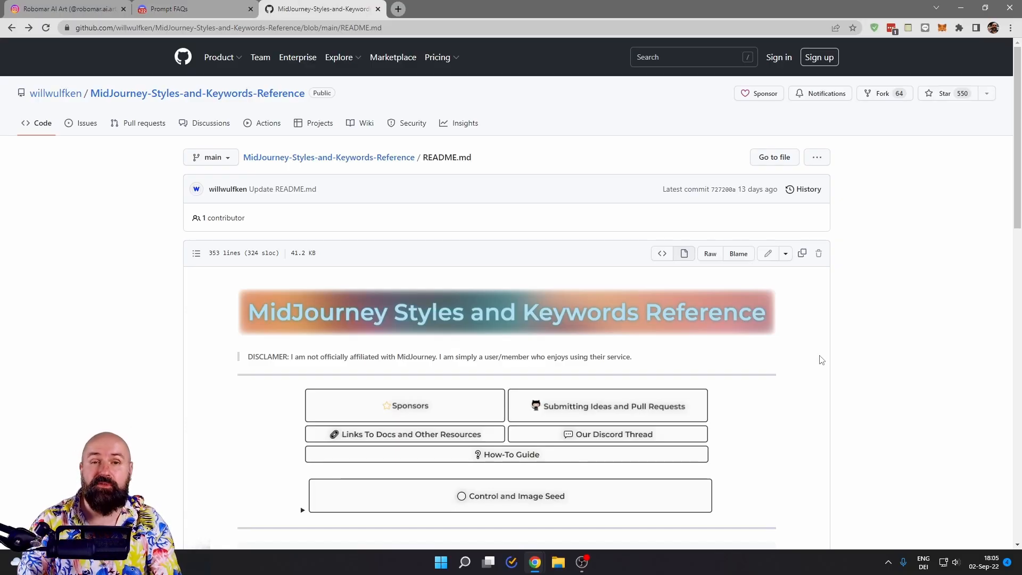
mouse_move(824, 371)
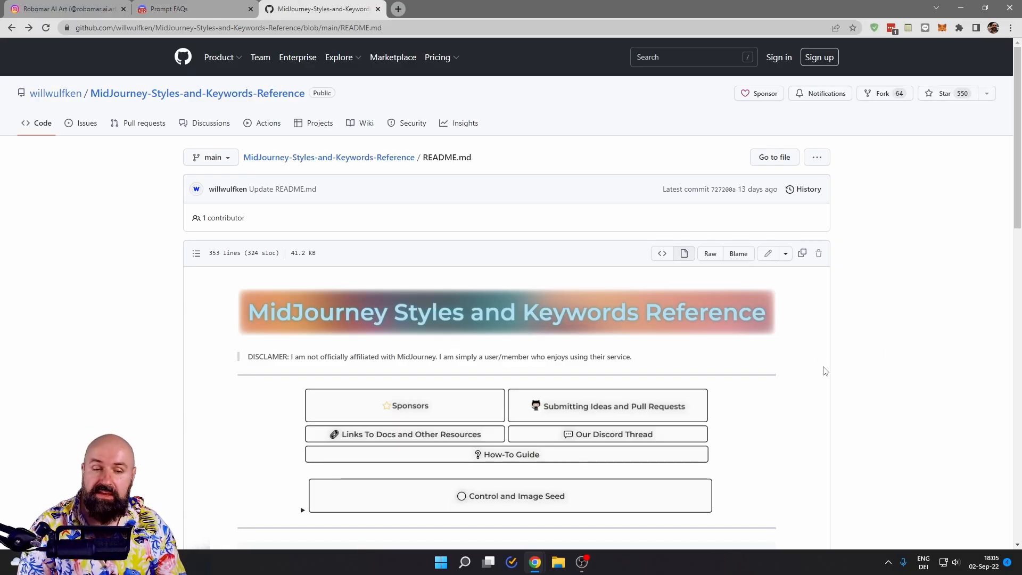
mouse_move(804, 377)
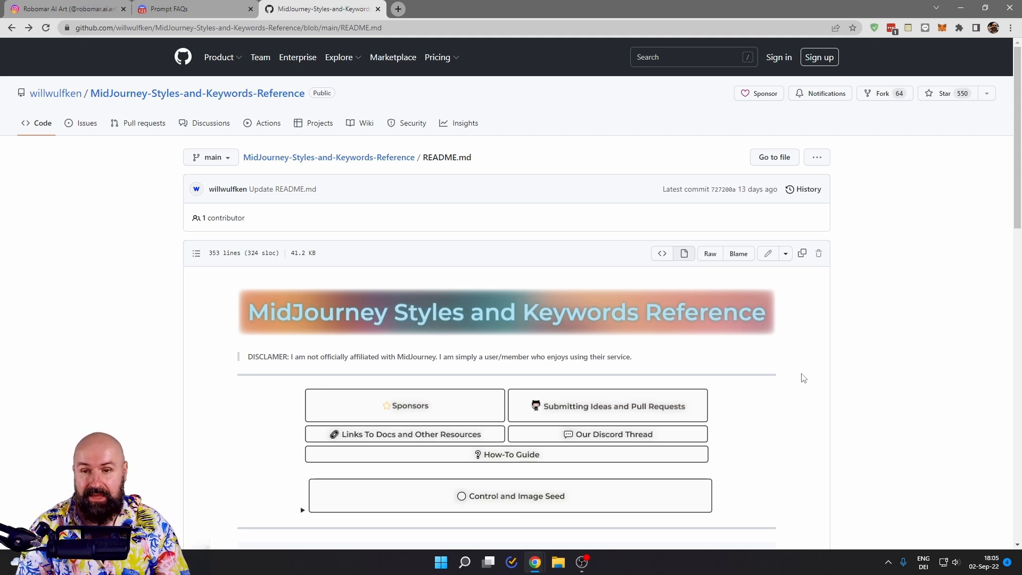
View the V3 Keyword Weight comparison page, then go back twice to the README
scroll(down, 3)
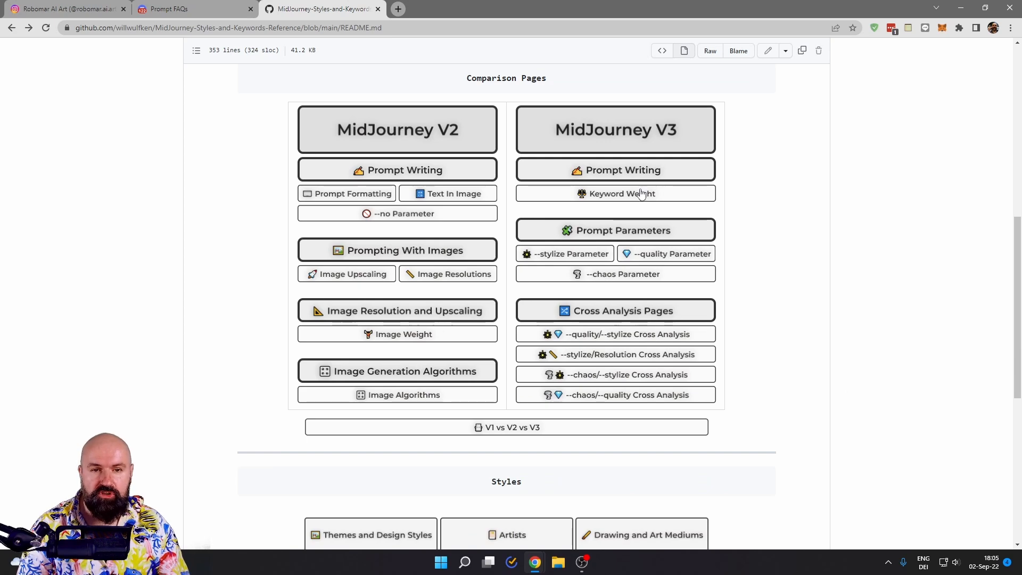
click(615, 193)
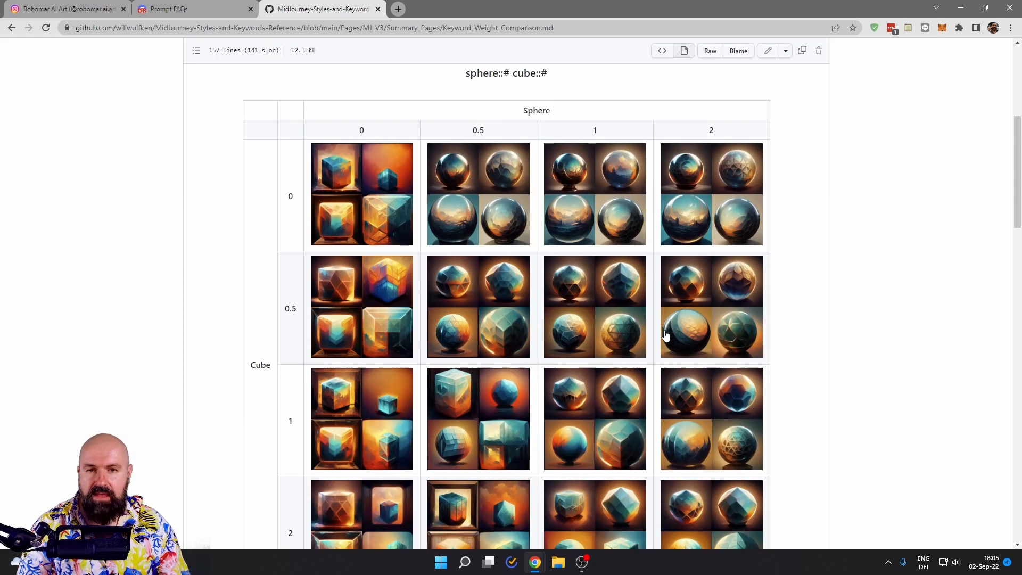
mouse_move(11, 36)
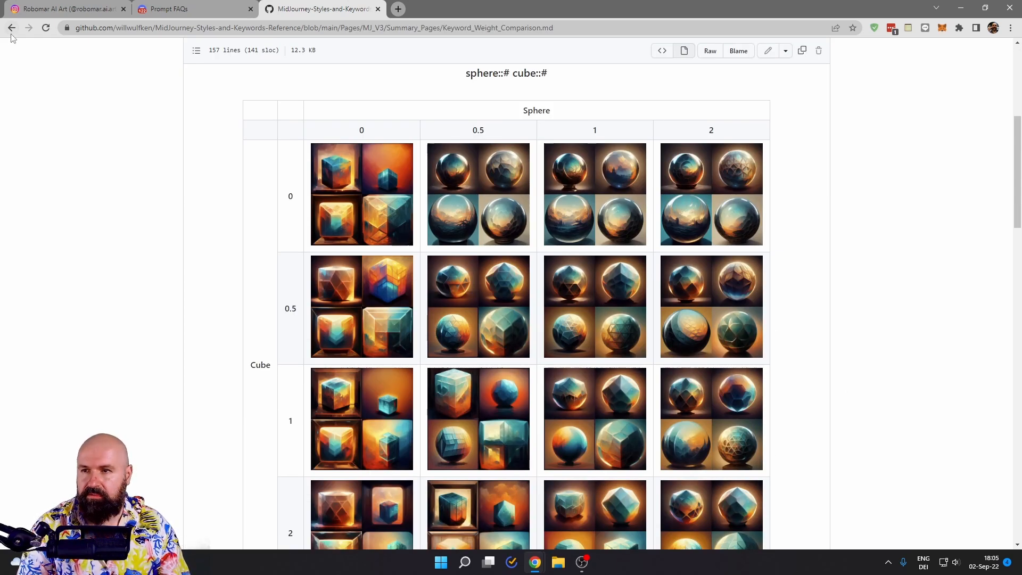
click(11, 27)
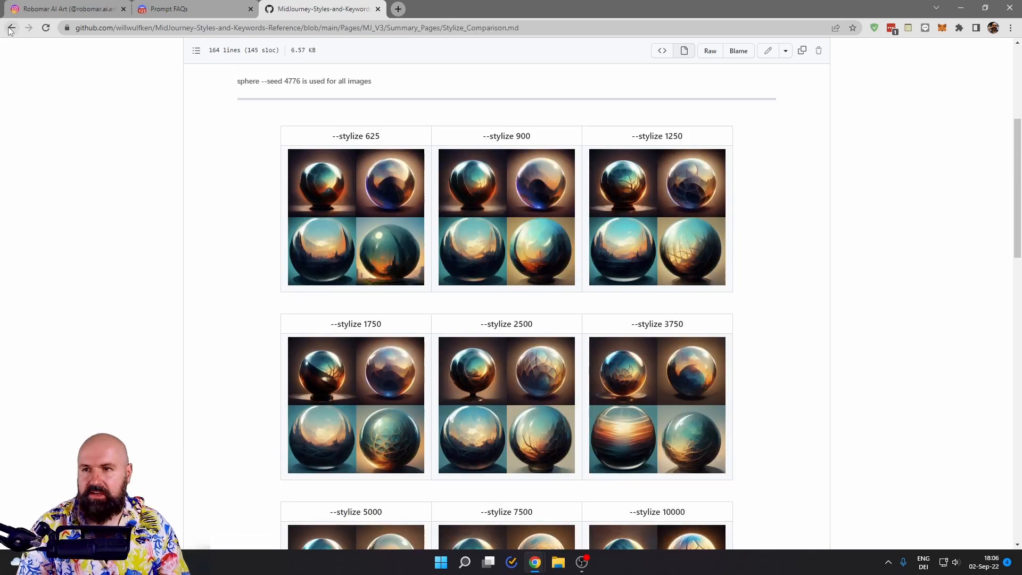
click(10, 28)
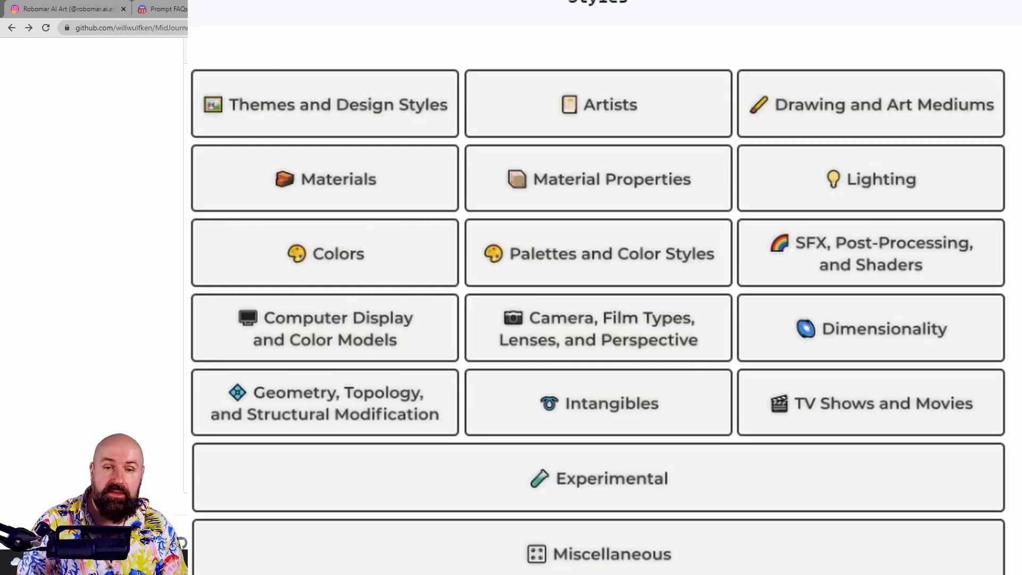
Open Themes and Design Styles and browse the Realism examples as spheres and landscapes
click(324, 105)
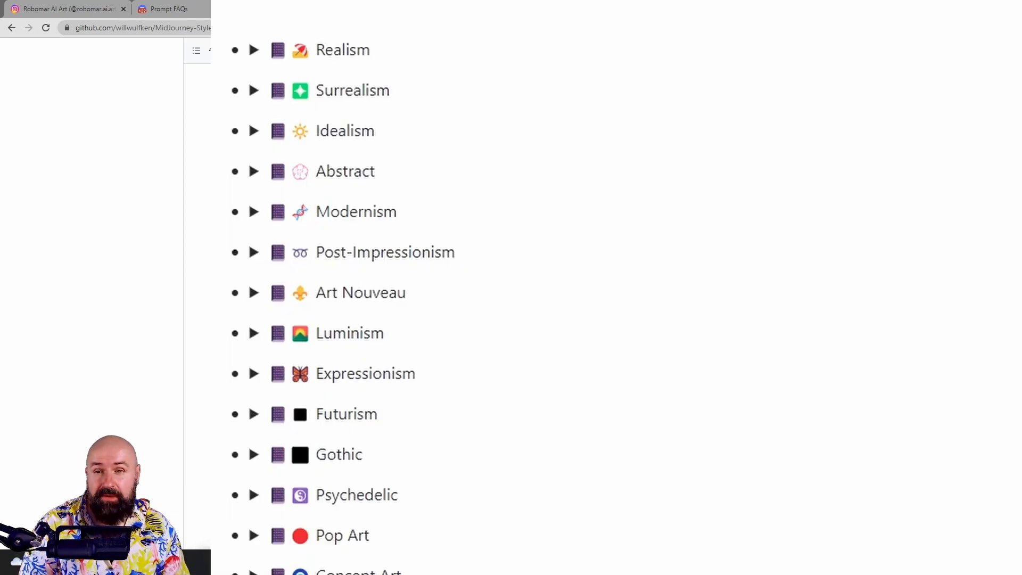
click(254, 49)
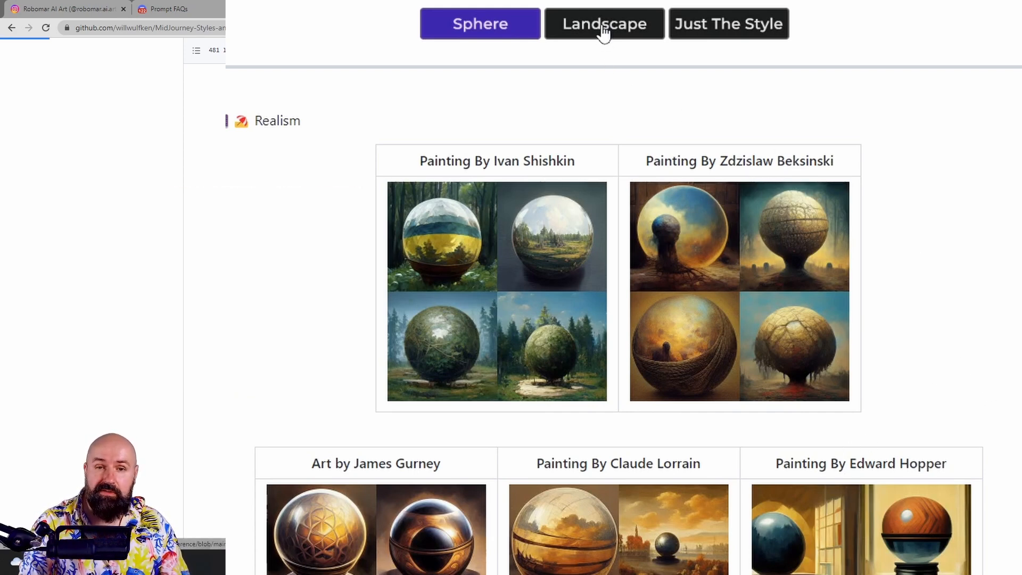
click(604, 24)
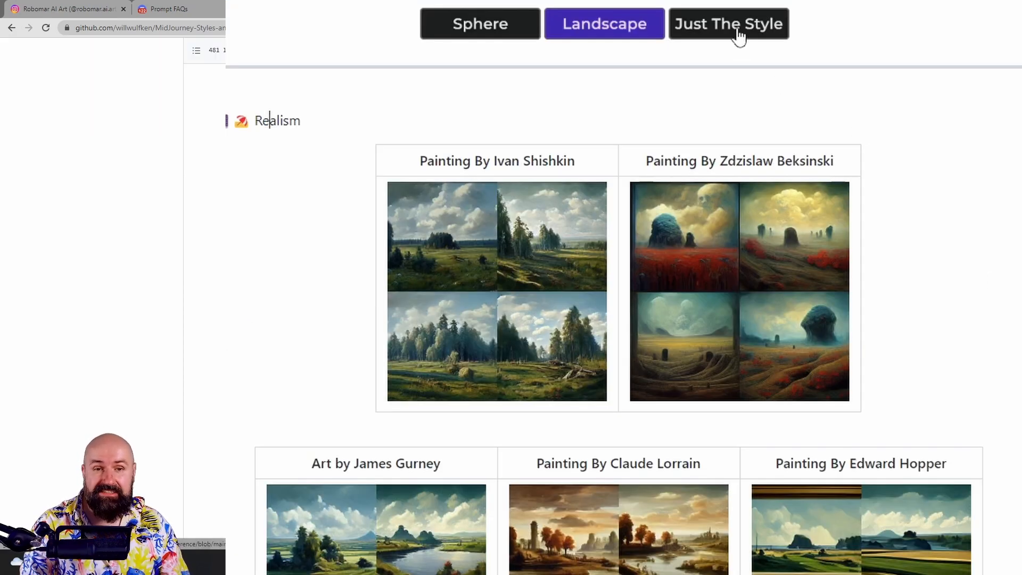
scroll(down, 3)
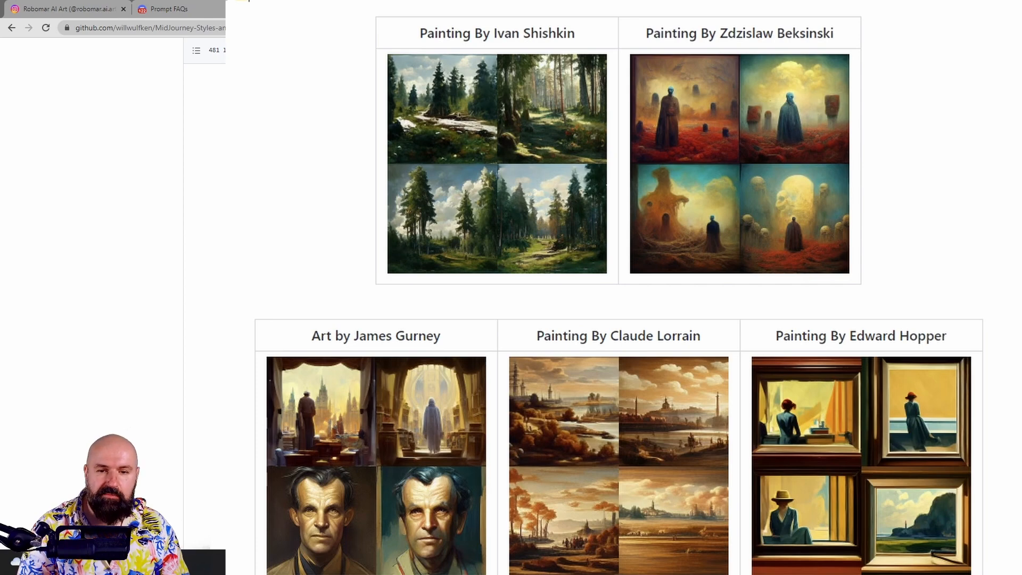
scroll(up, 3)
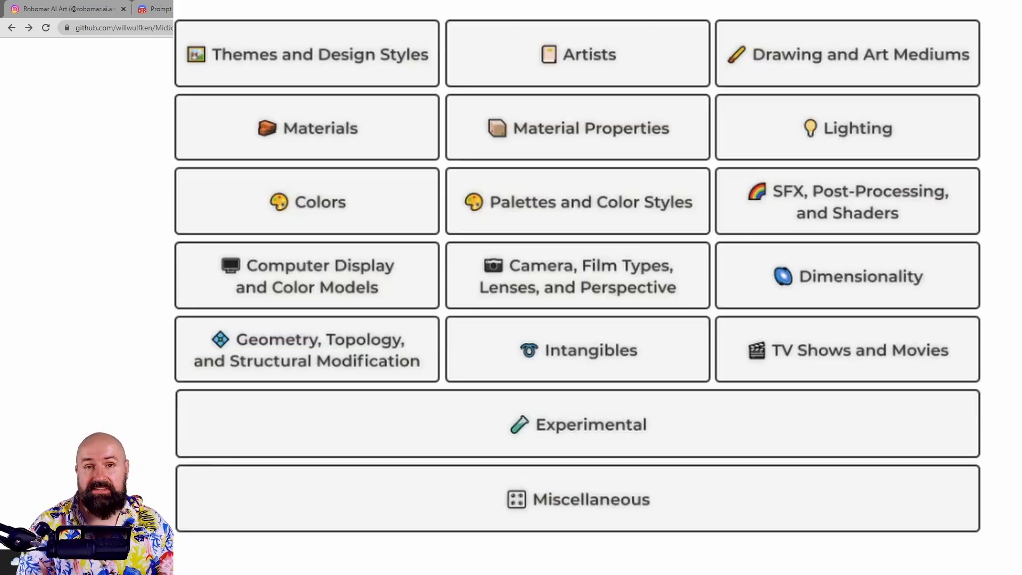